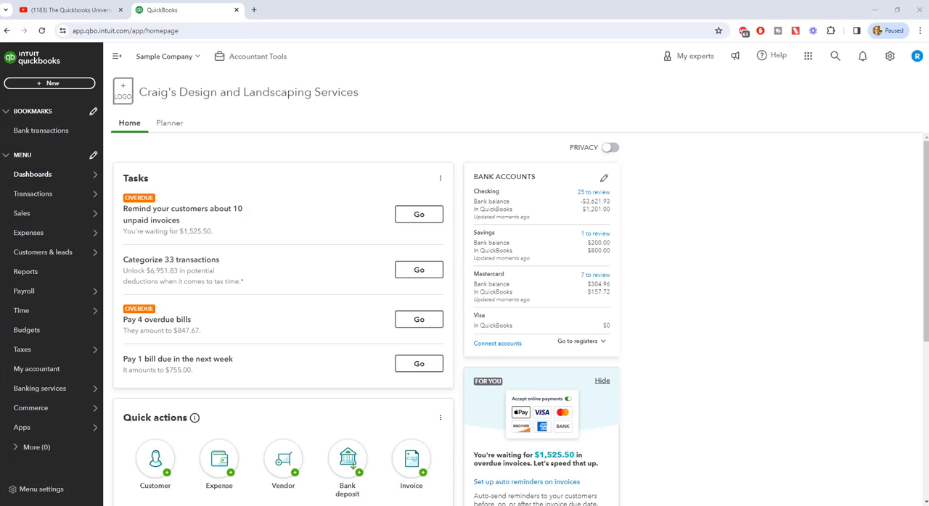
pyautogui.moveTo(317, 127)
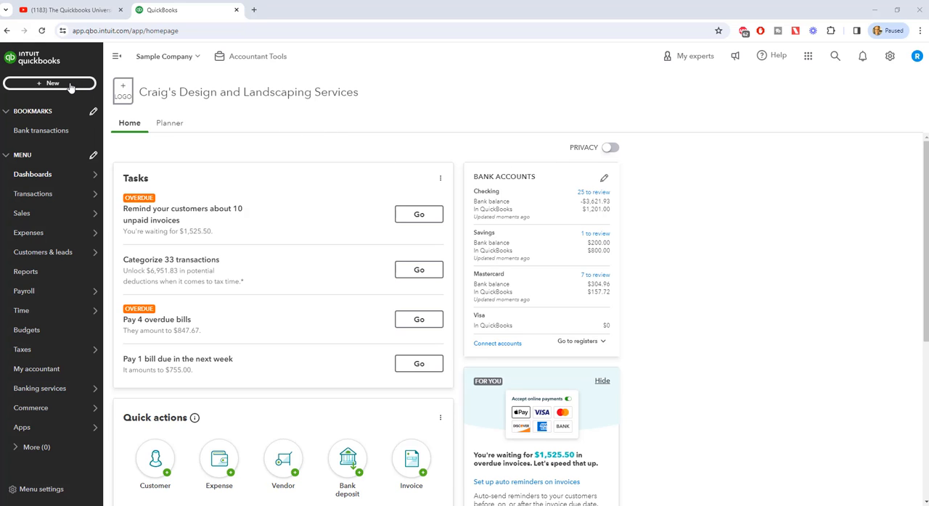
# Start a new vendor Bill from the + New menu's Vendors column
pyautogui.click(49, 83)
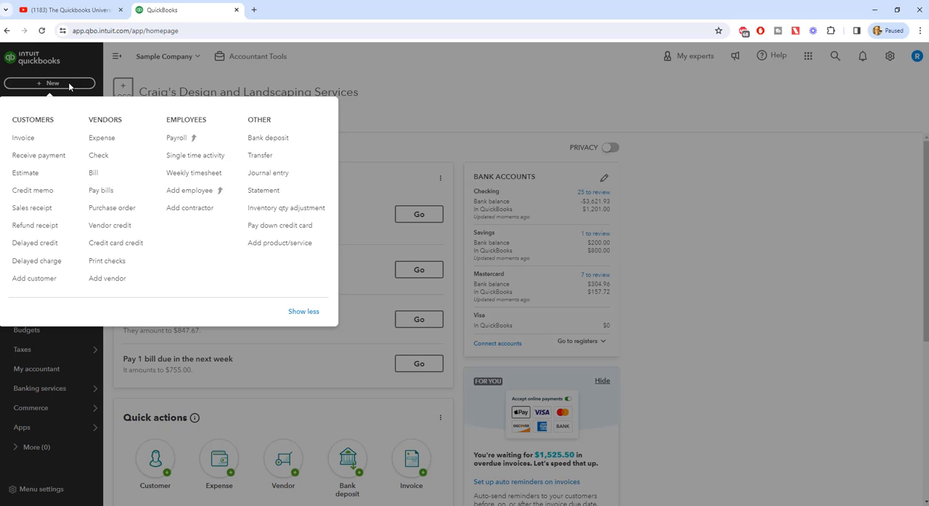
pyautogui.moveTo(101, 138)
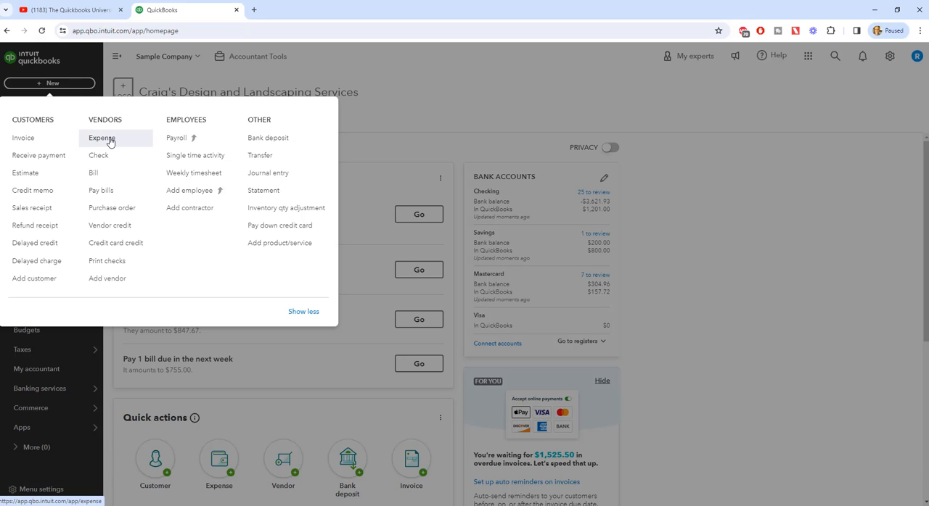
pyautogui.moveTo(95, 173)
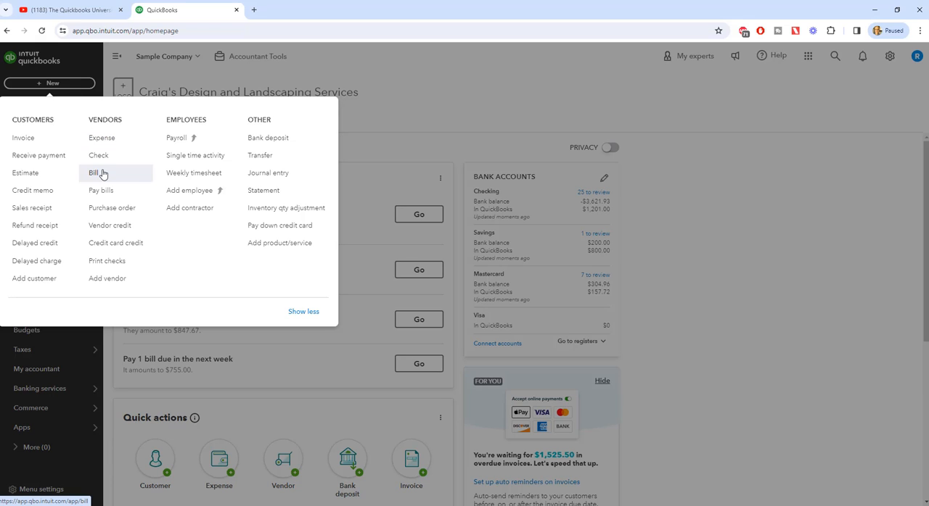
pyautogui.moveTo(436, 87)
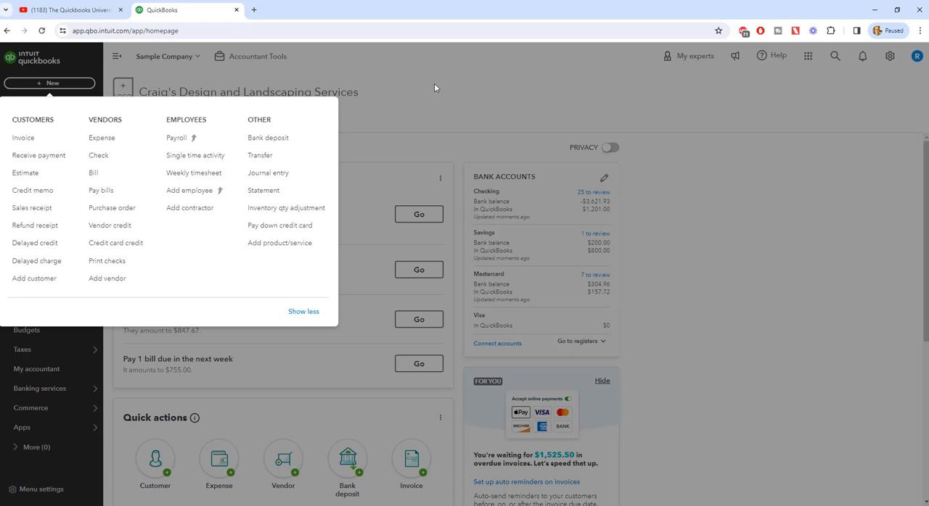
pyautogui.moveTo(431, 88)
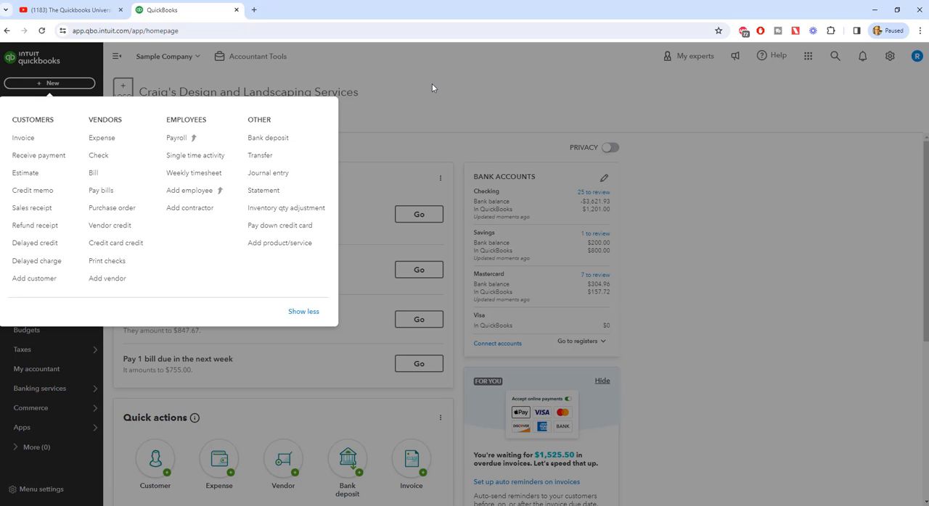
pyautogui.moveTo(346, 68)
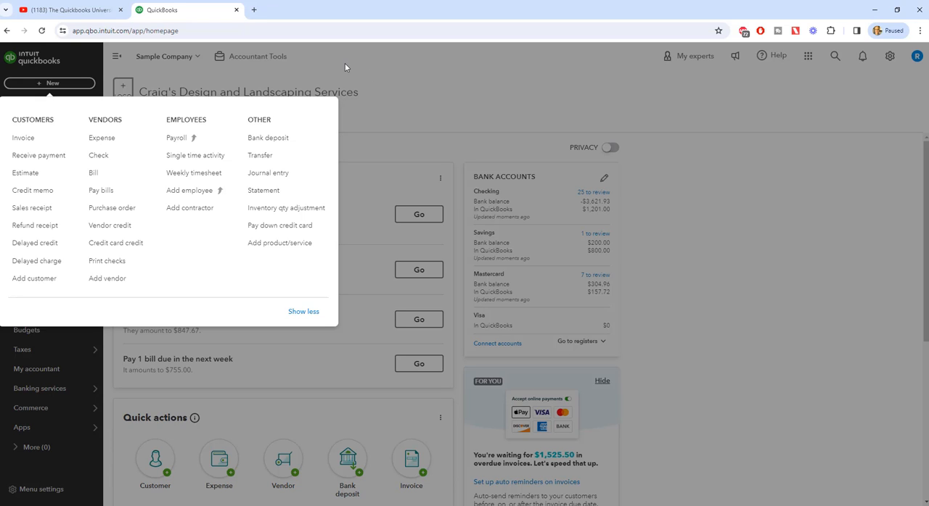
pyautogui.moveTo(101, 137)
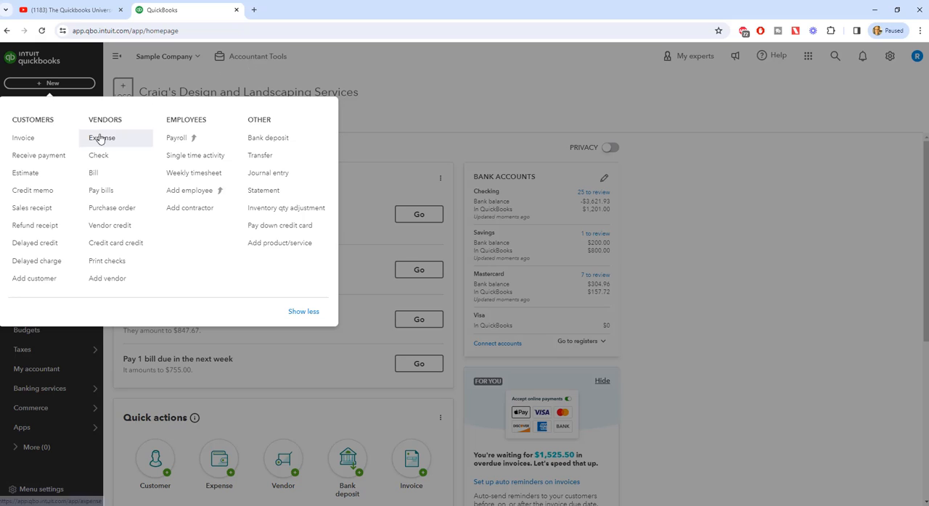
pyautogui.moveTo(94, 172)
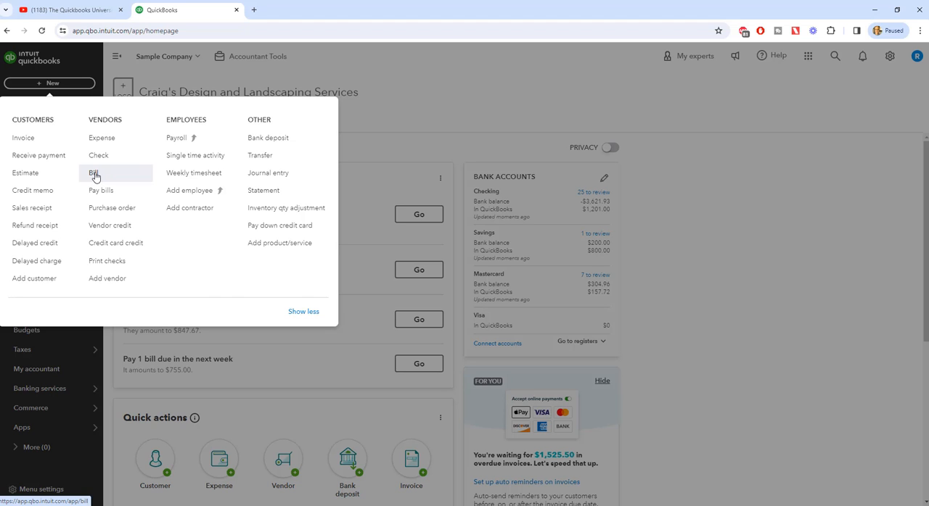
pyautogui.click(95, 172)
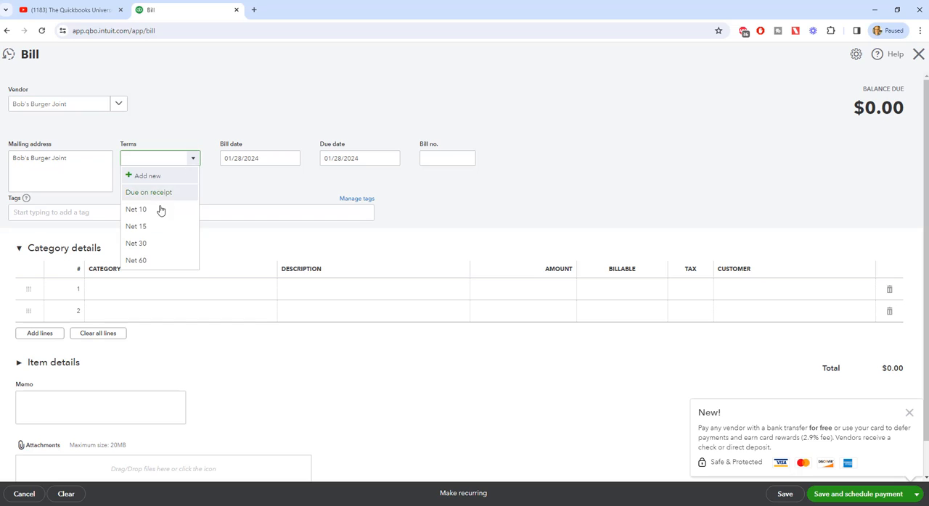
# Give the Bob's Burger Joint bill Net 30 terms, due 02/27/2024
pyautogui.click(136, 243)
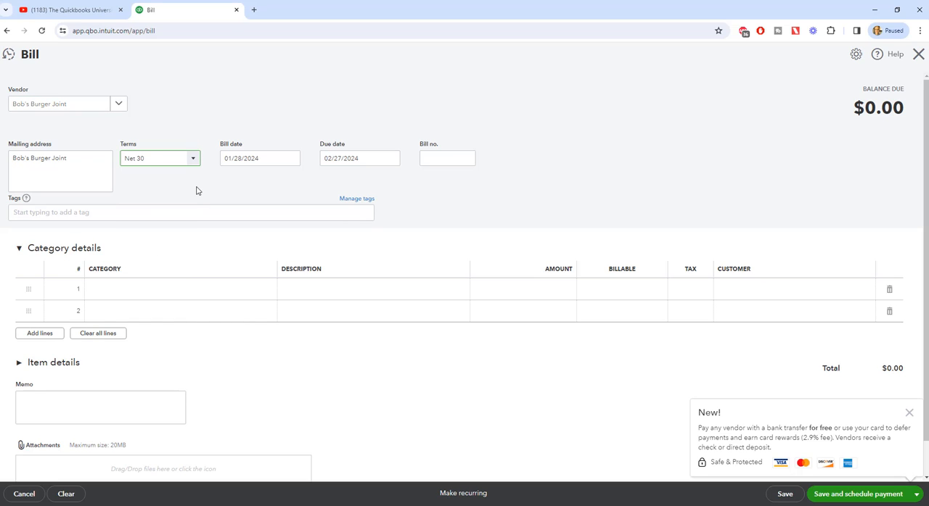
pyautogui.click(260, 158)
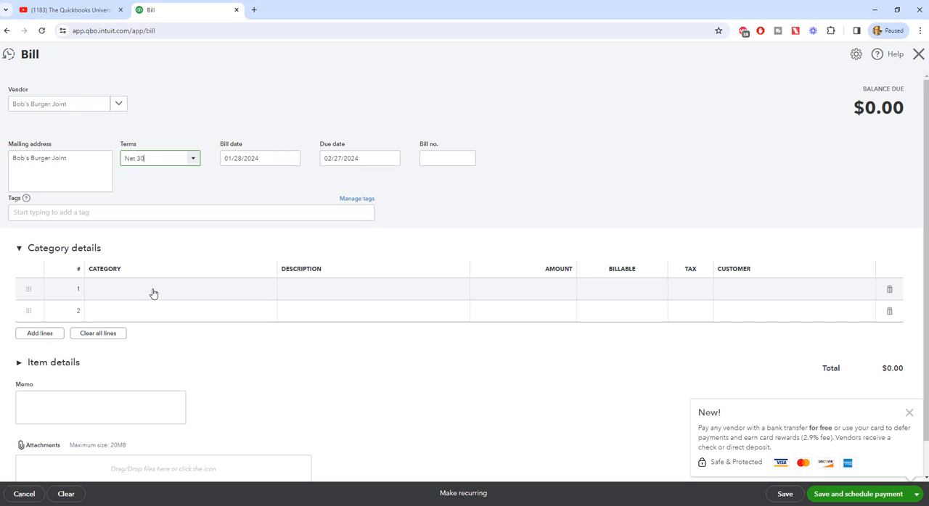
pyautogui.moveTo(148, 294)
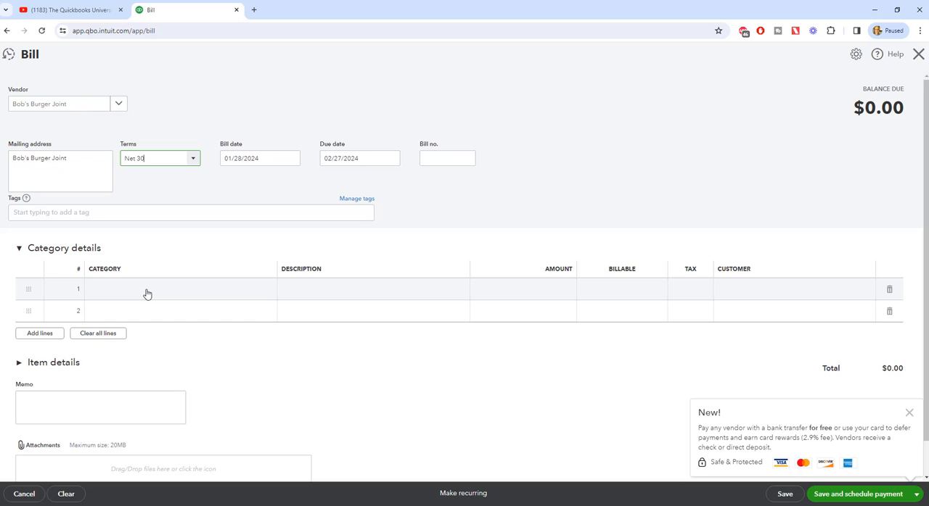
pyautogui.click(174, 289)
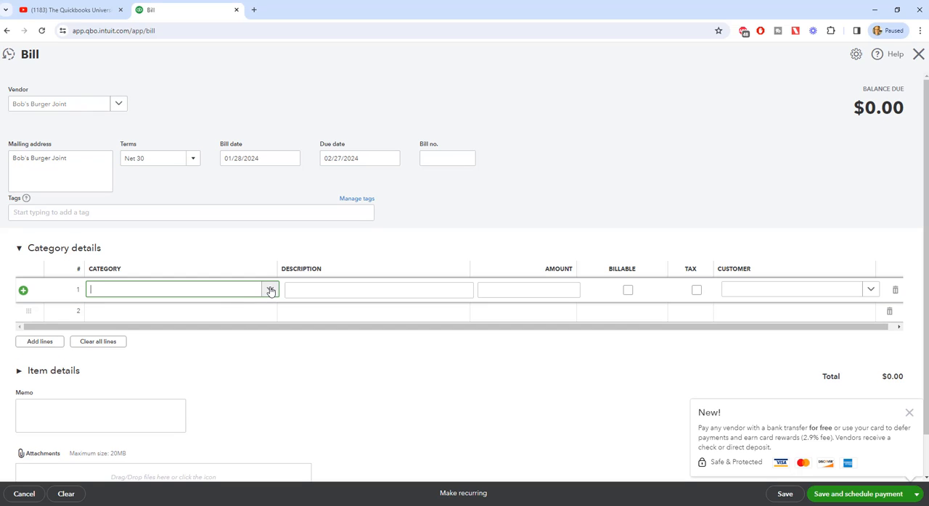
# Categorize the bill's first line as Meals and Entertainment, then open the save options
pyautogui.write('mea')
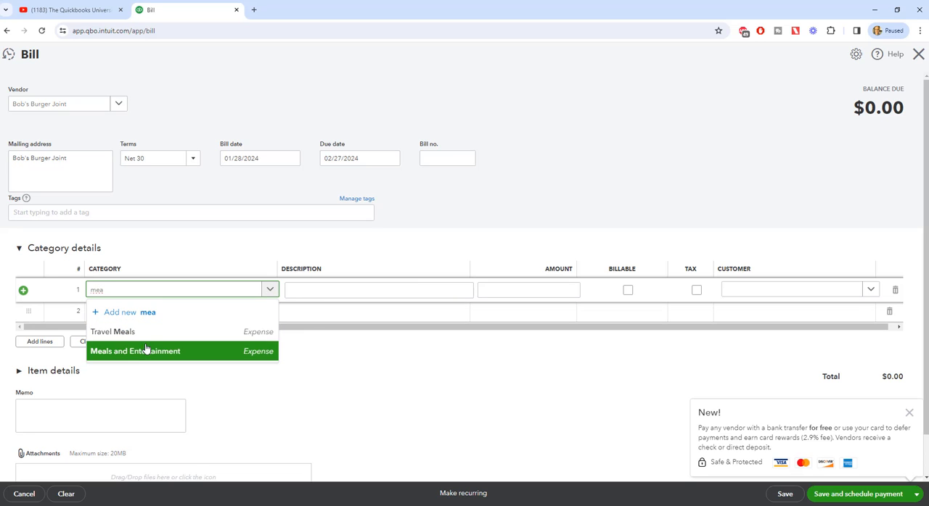
pyautogui.click(135, 351)
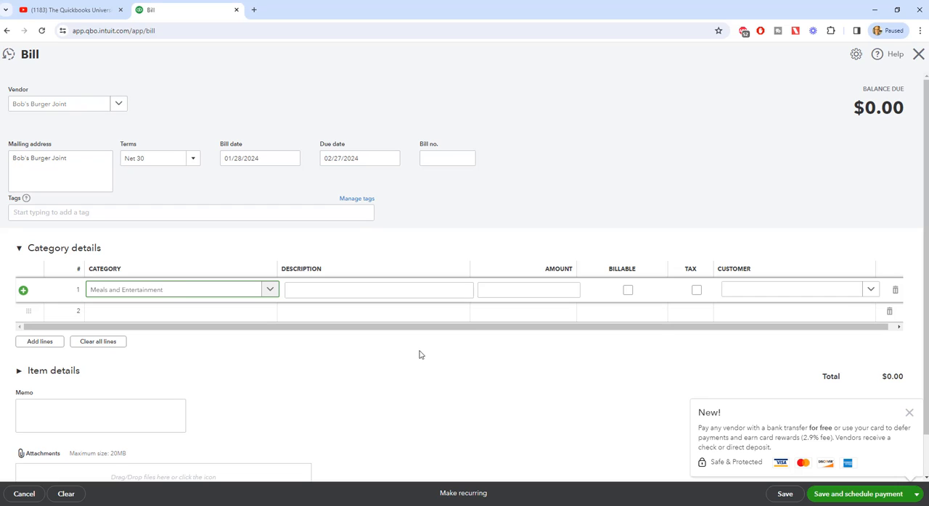
pyautogui.moveTo(618, 366)
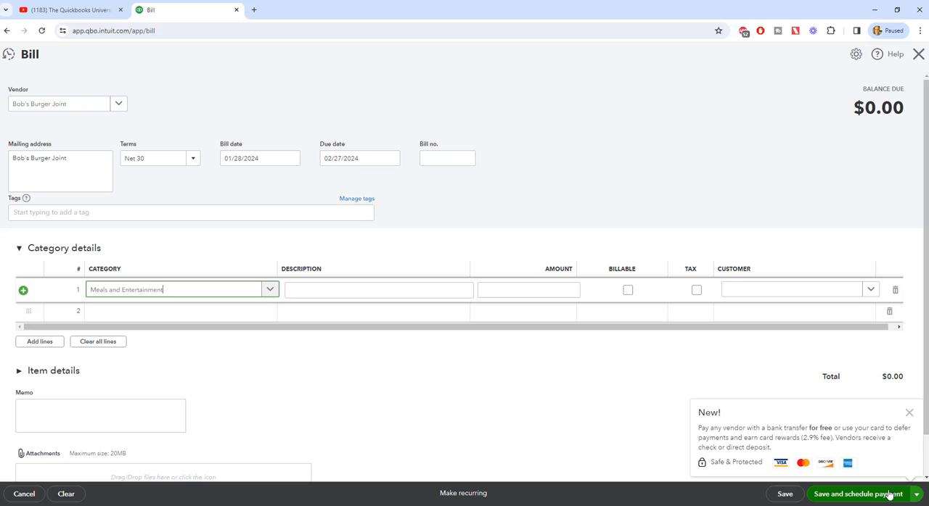
pyautogui.click(915, 494)
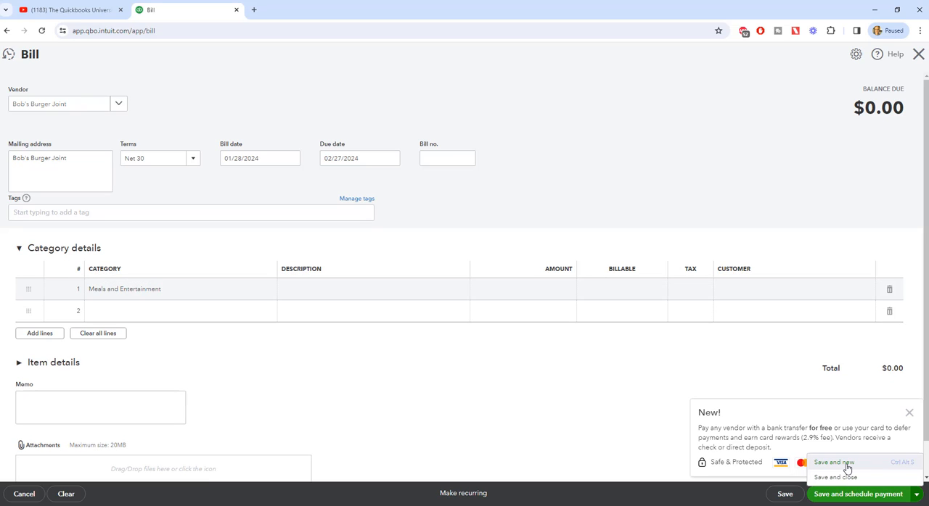
pyautogui.moveTo(394, 98)
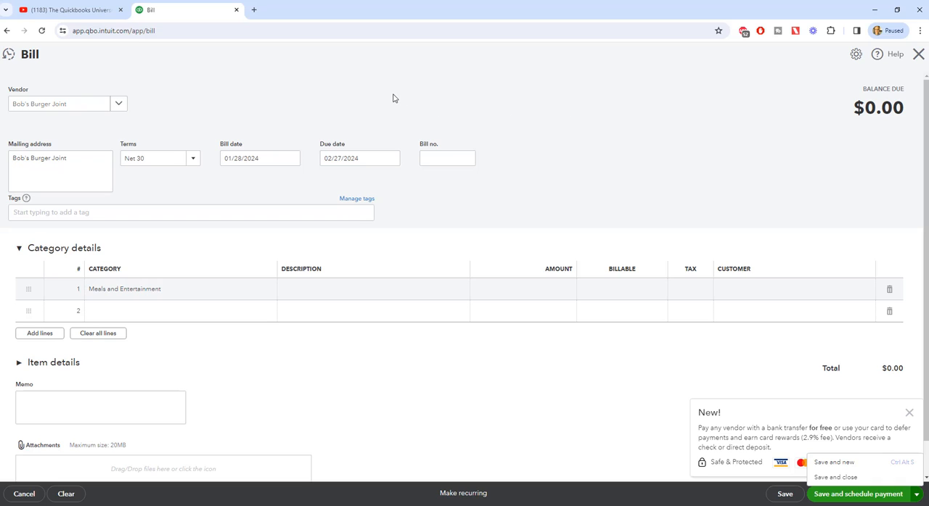
pyautogui.moveTo(232, 125)
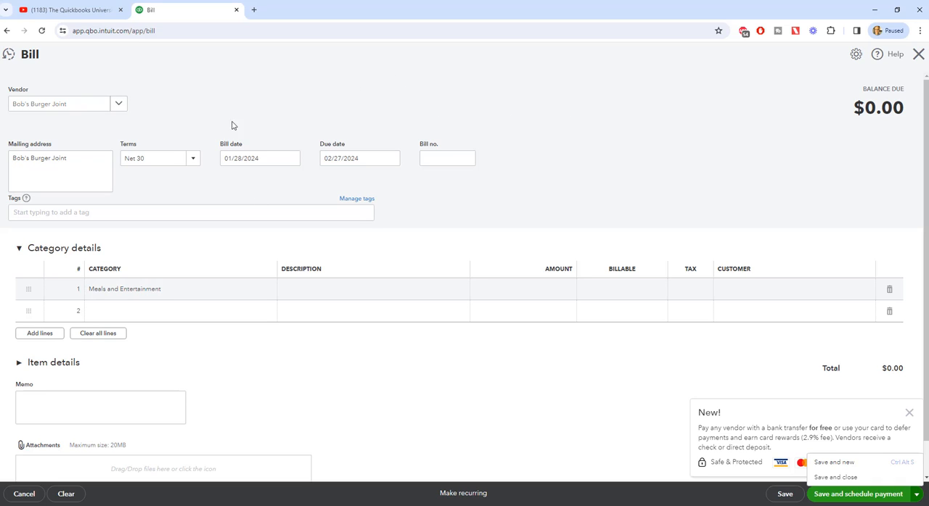
pyautogui.moveTo(734, 159)
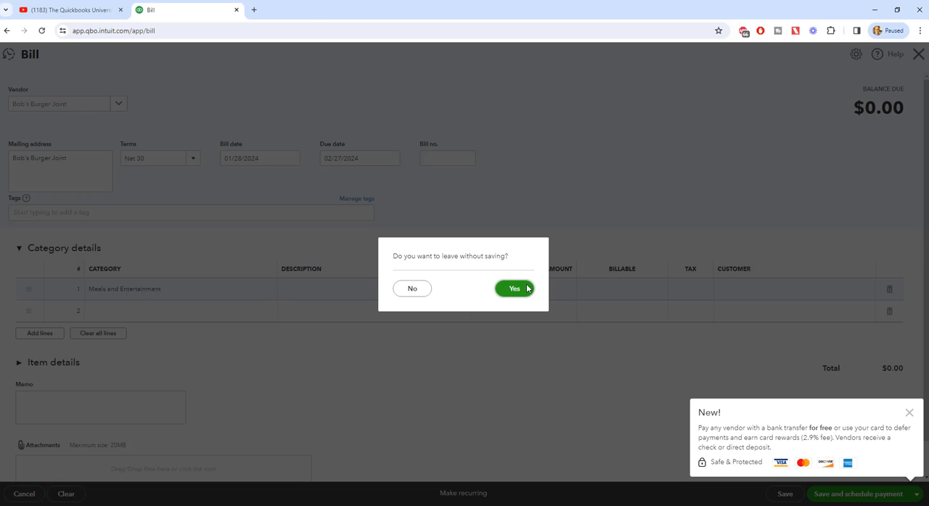
# Discard the unsaved Bob's Burger Joint bill and start a new expense from + New
pyautogui.click(514, 288)
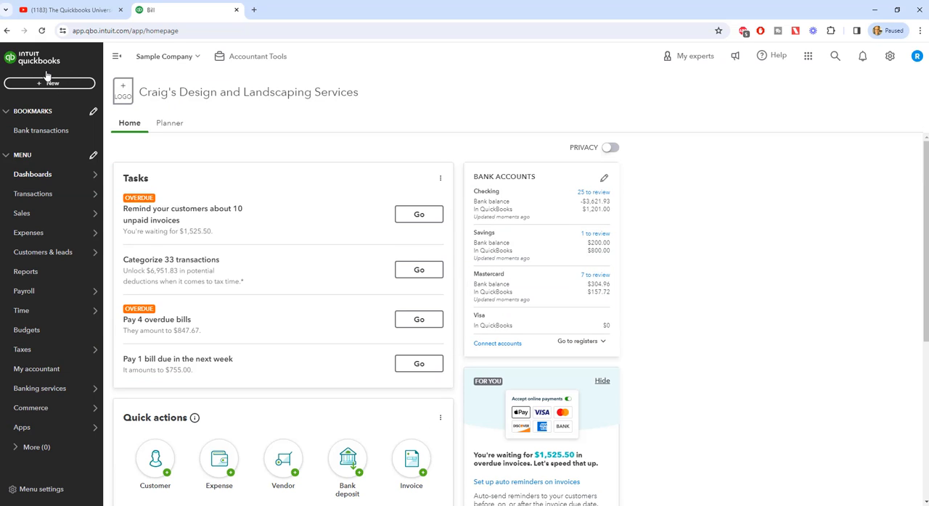
pyautogui.click(52, 83)
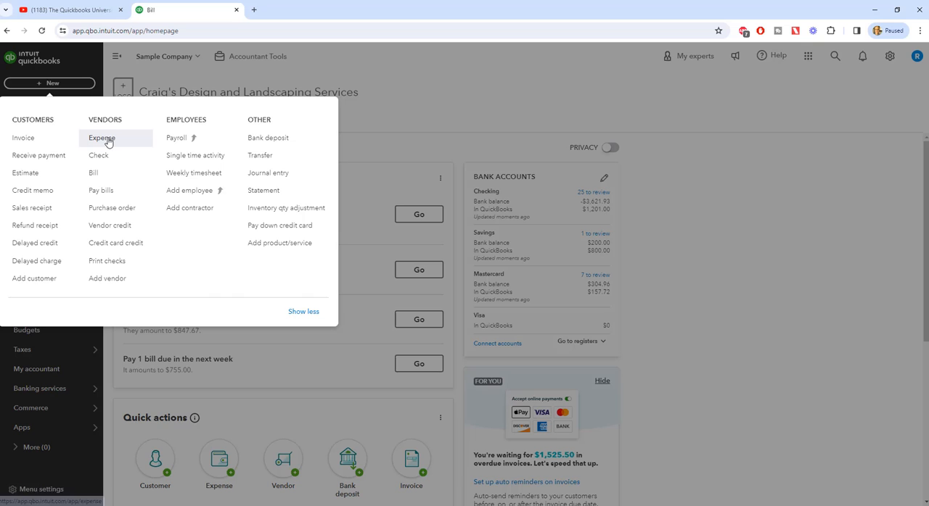
pyautogui.click(101, 138)
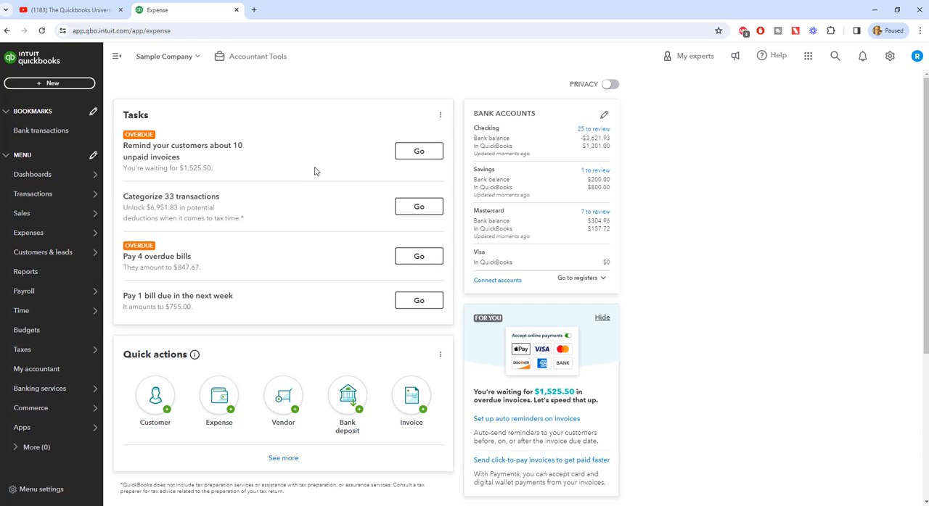
# Create an expense to Bob's Burger Joint from Checking, dated 01/28/2024, payment method blank
pyautogui.click(218, 397)
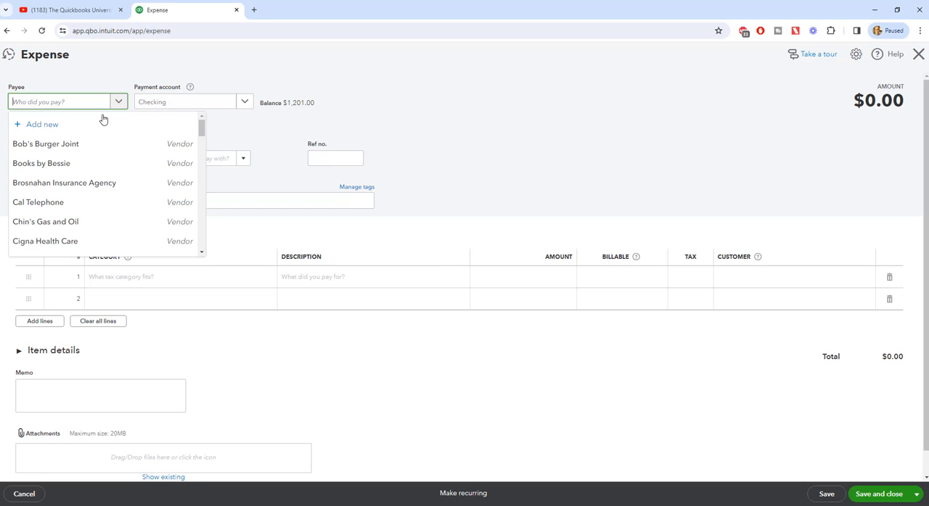
pyautogui.click(45, 143)
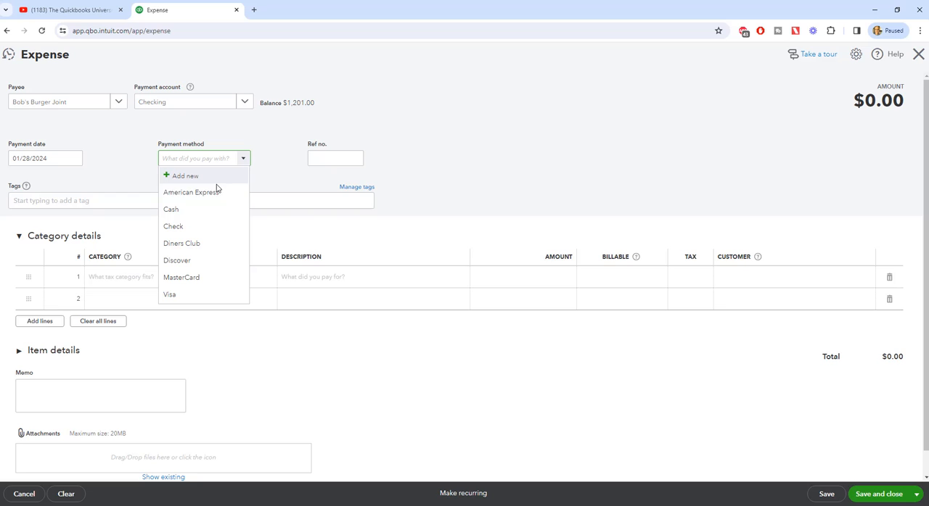
pyautogui.moveTo(190, 192)
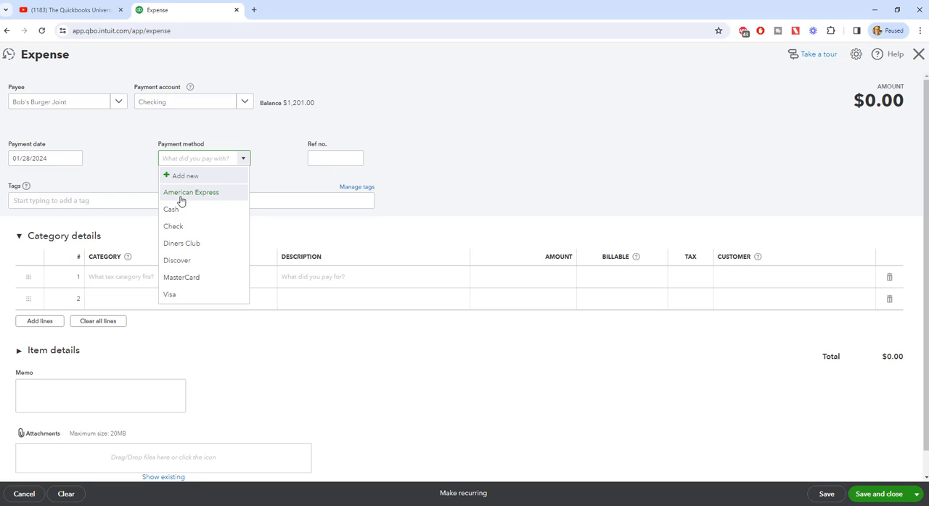
pyautogui.moveTo(192, 240)
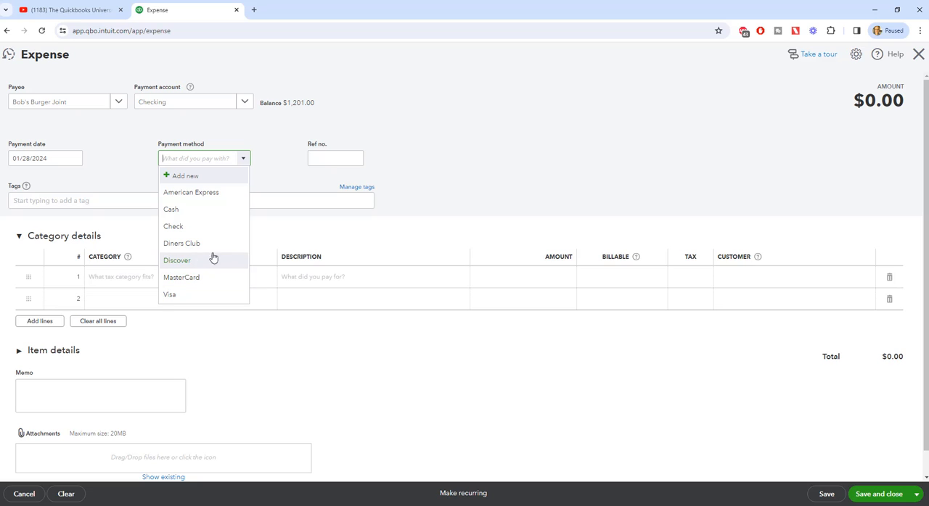
pyautogui.click(335, 158)
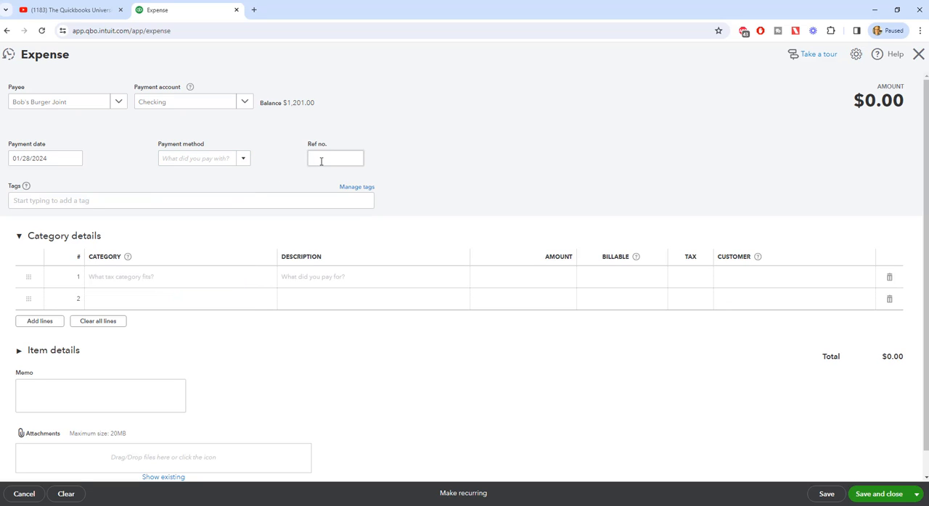
pyautogui.click(335, 158)
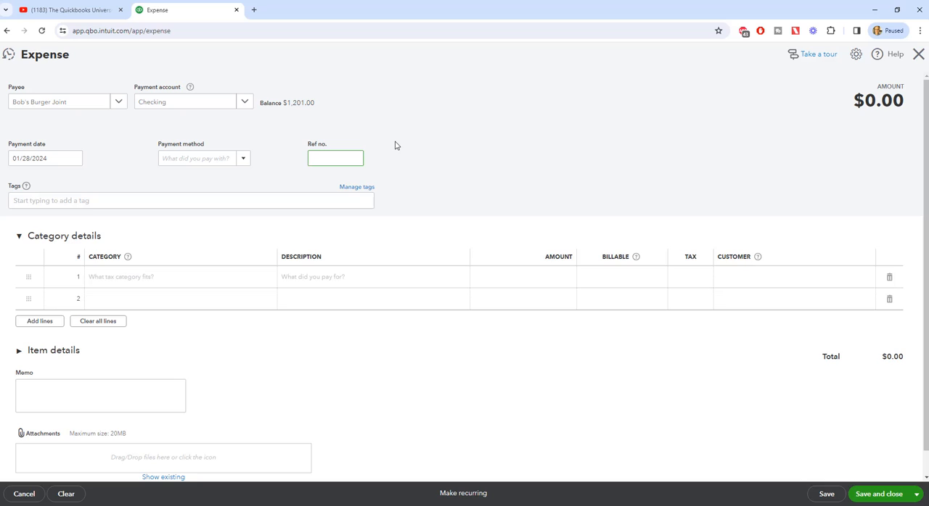
pyautogui.click(336, 158)
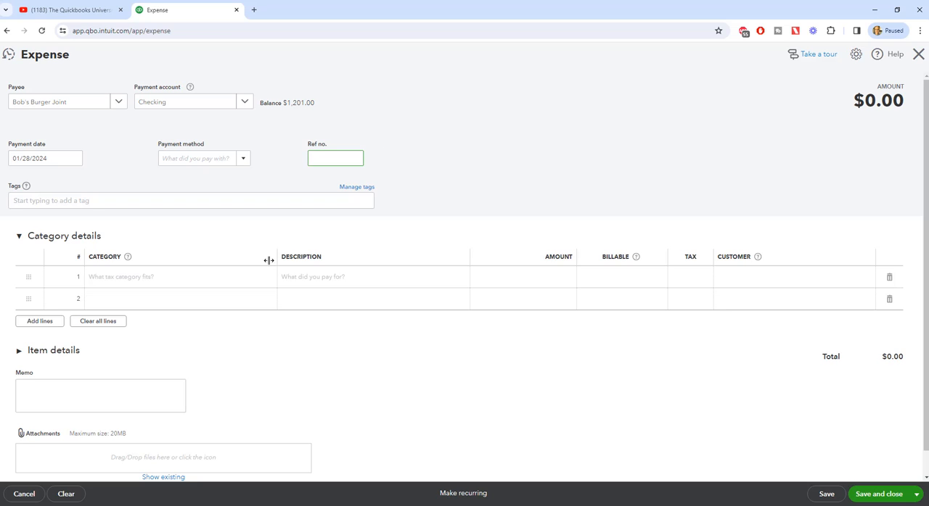
# Add a $20.00 Meals and Entertainment line to the expense, then close the form
pyautogui.click(177, 276)
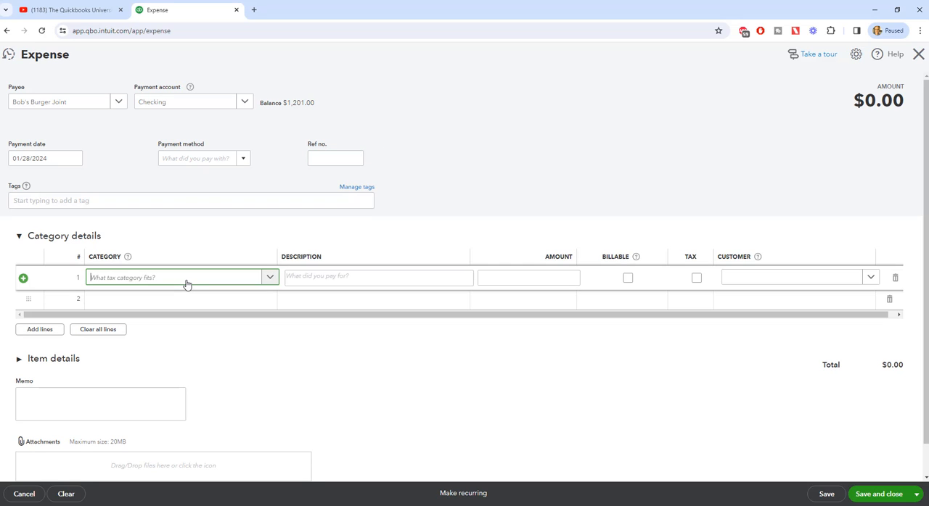
pyautogui.moveTo(247, 281)
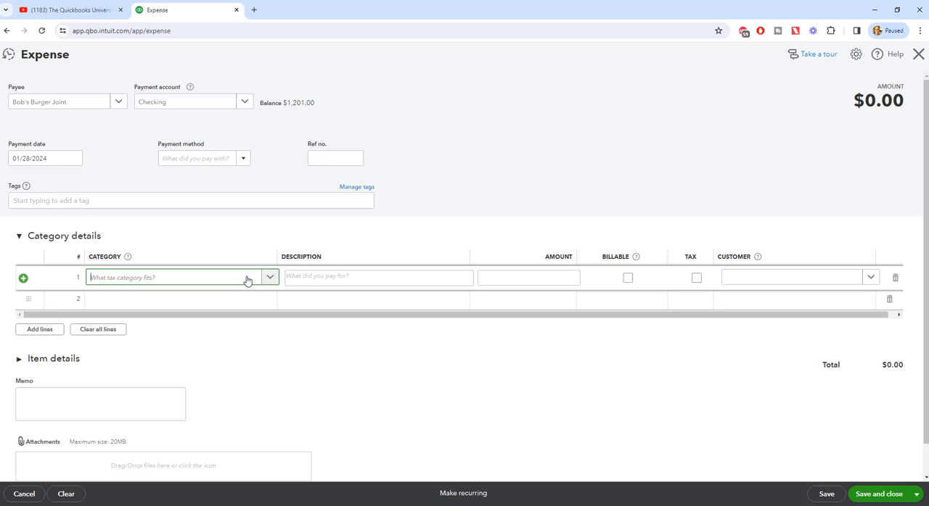
pyautogui.click(269, 277)
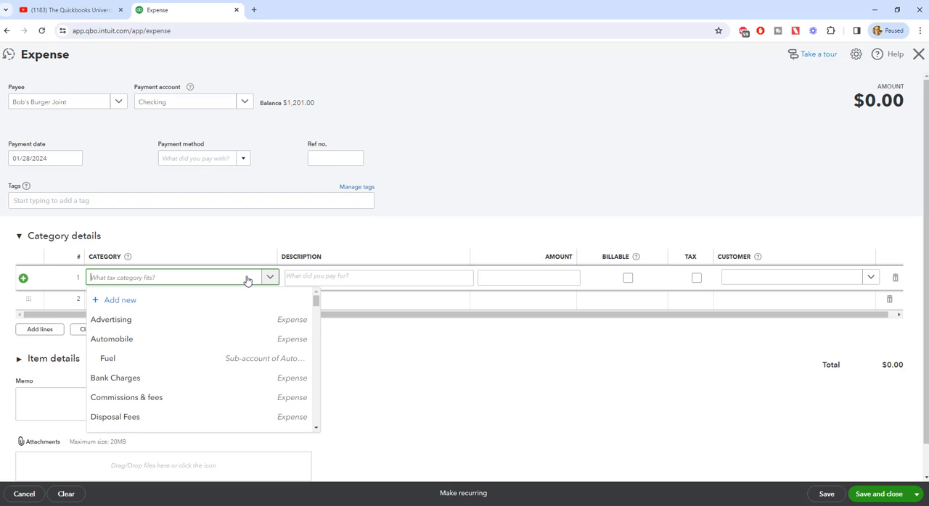
pyautogui.write('mea')
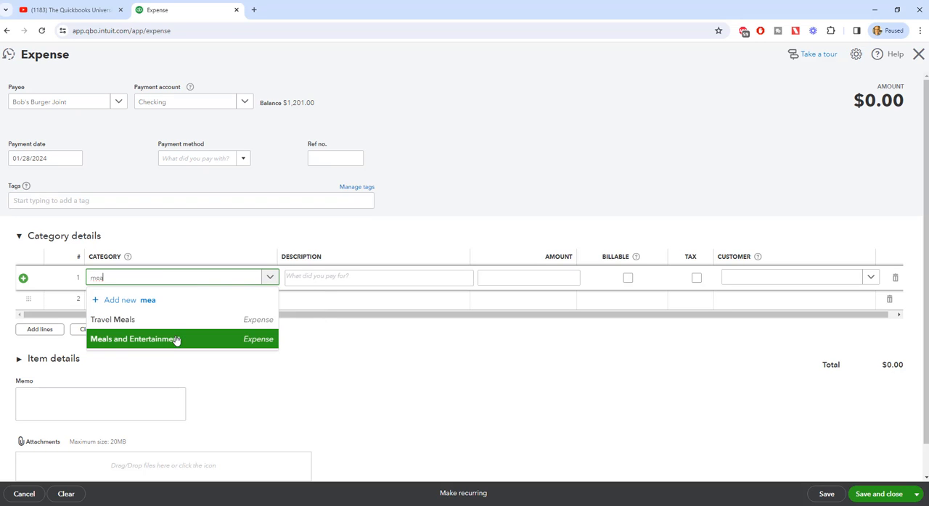
pyautogui.click(135, 339)
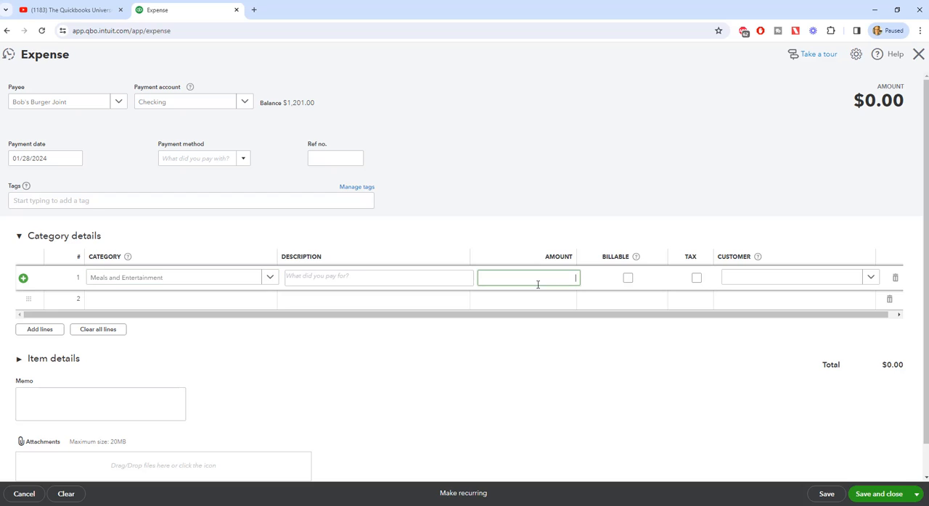
pyautogui.write('20.')
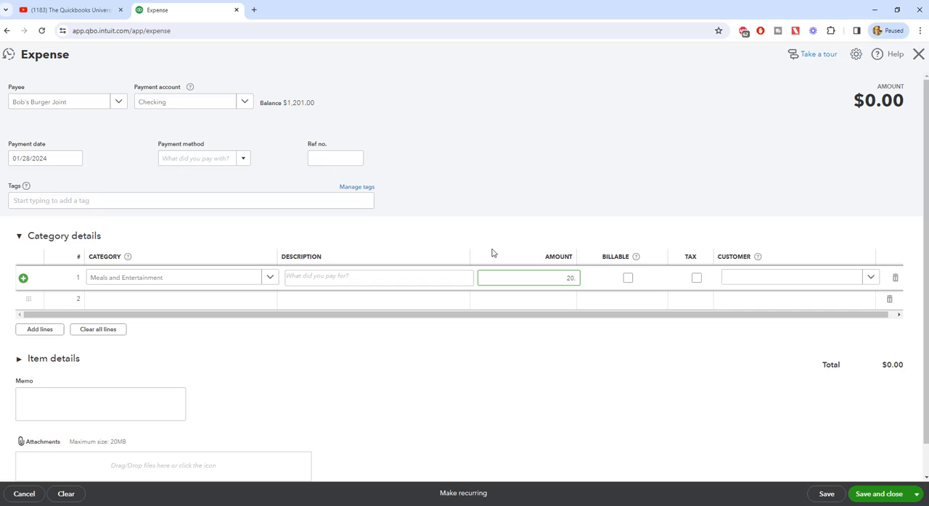
pyautogui.moveTo(486, 147)
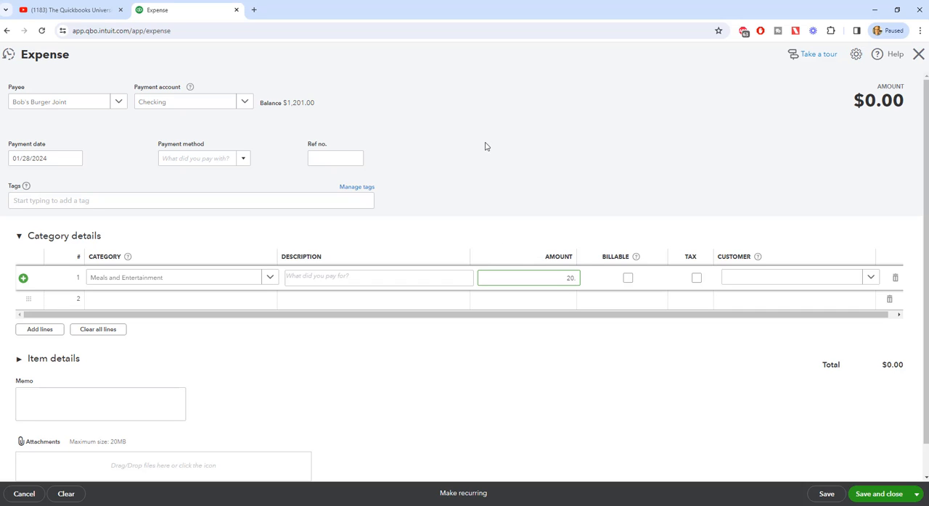
pyautogui.moveTo(187, 208)
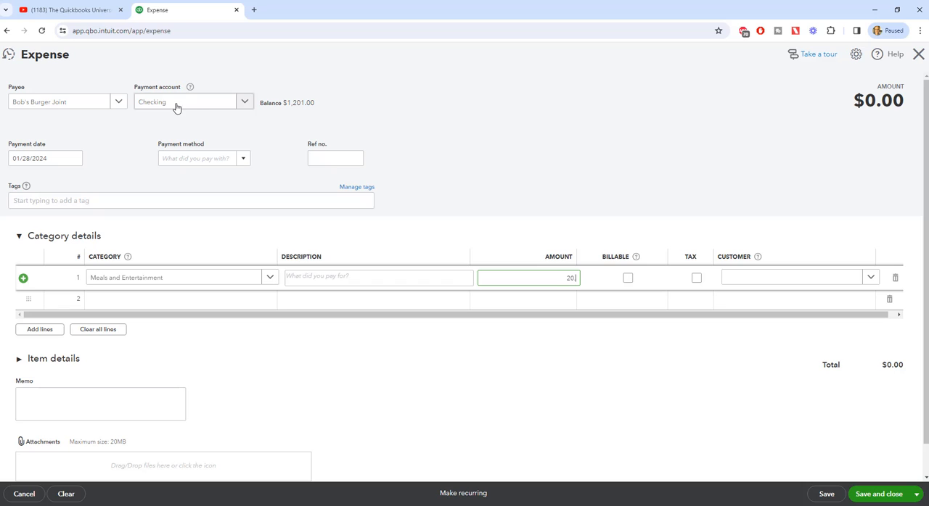
pyautogui.moveTo(529, 179)
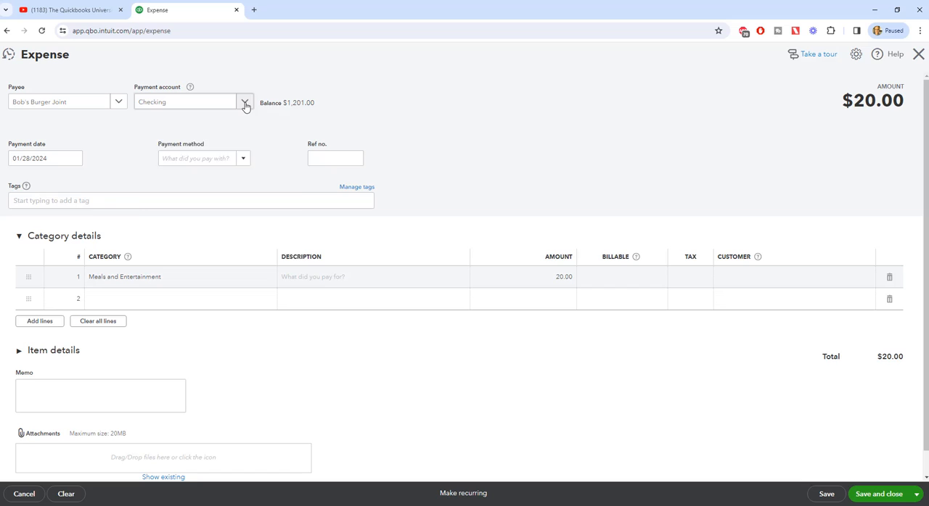
pyautogui.click(244, 102)
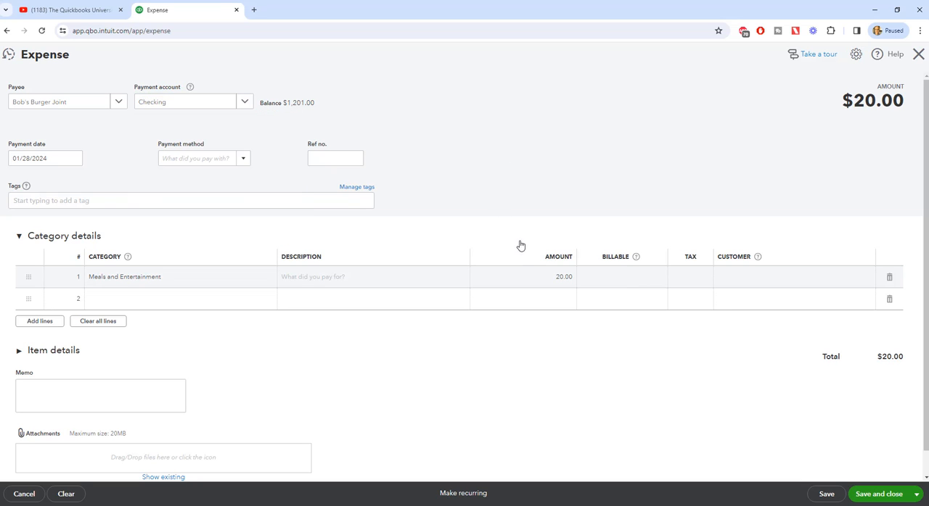
pyautogui.moveTo(586, 223)
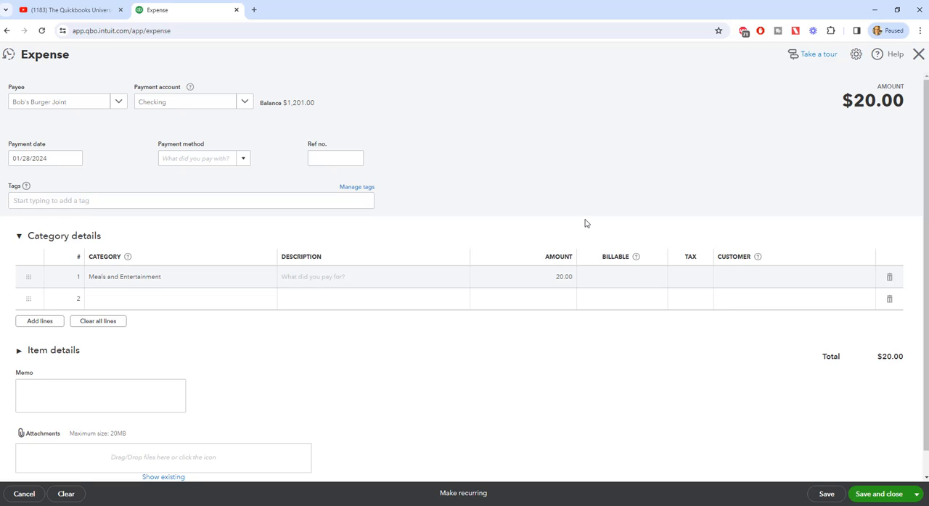
pyautogui.moveTo(869, 108)
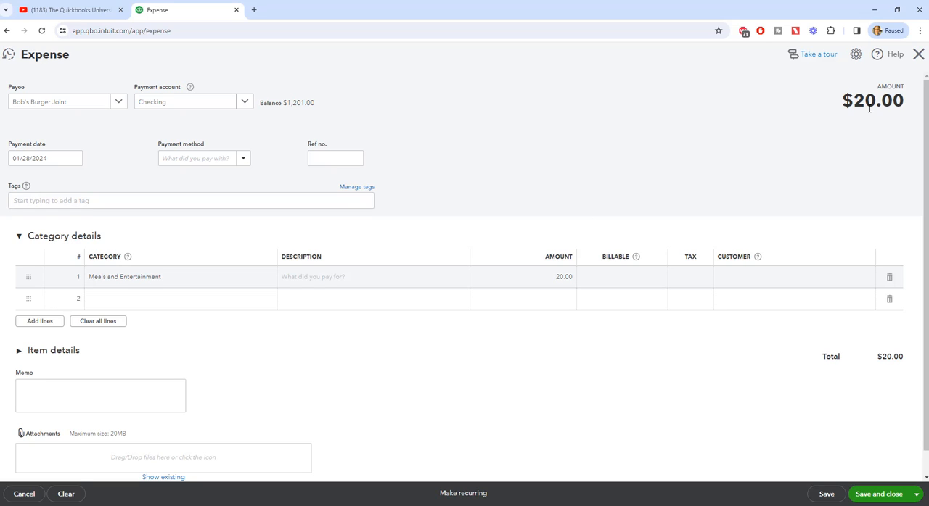
pyautogui.click(918, 53)
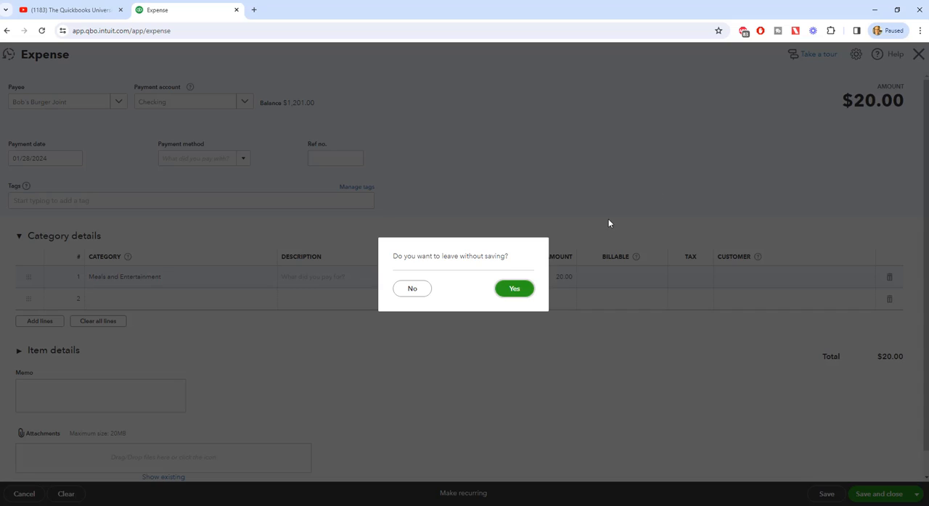
# Confirm leaving without saving, discarding the $20.00 Bob's Burger Joint expense
pyautogui.click(513, 288)
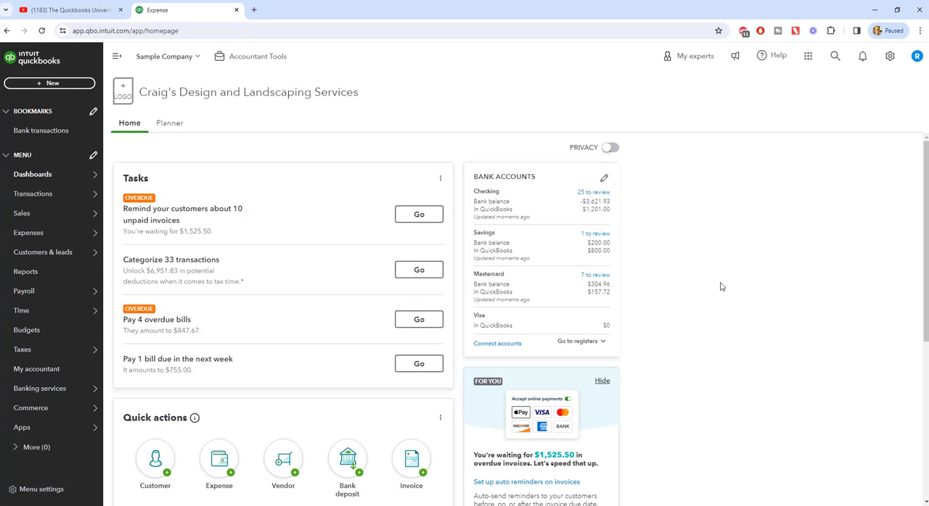
pyautogui.moveTo(721, 208)
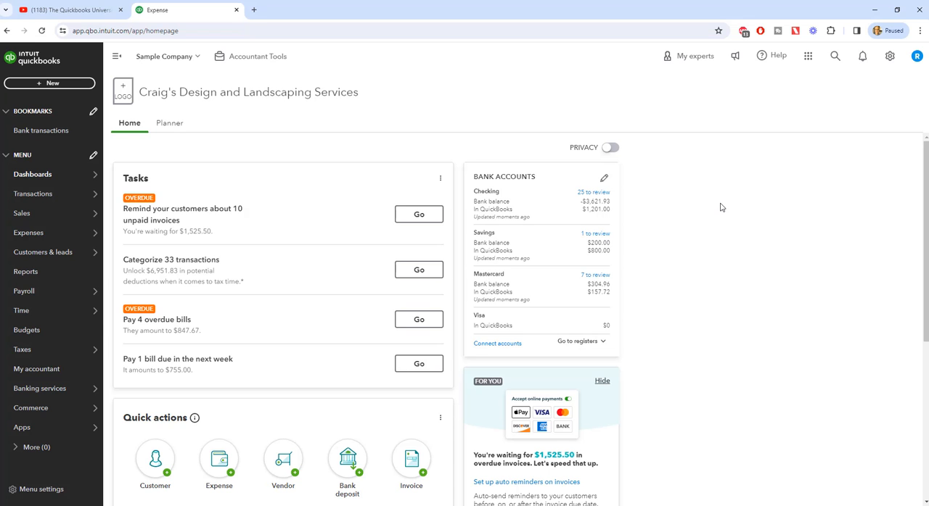